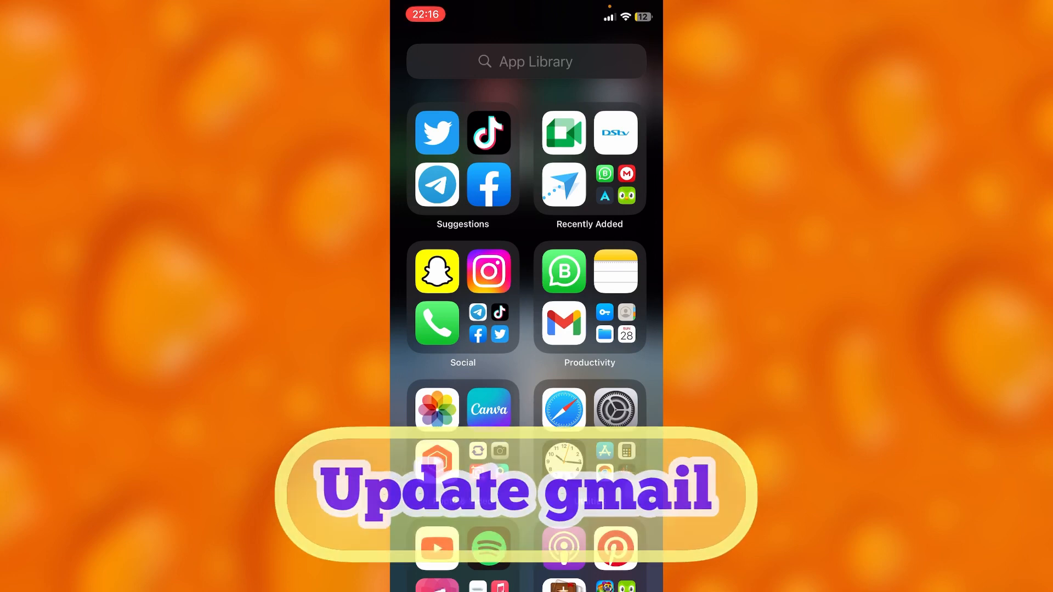
Open the App Library search to list all installed apps alphabetically
click(526, 61)
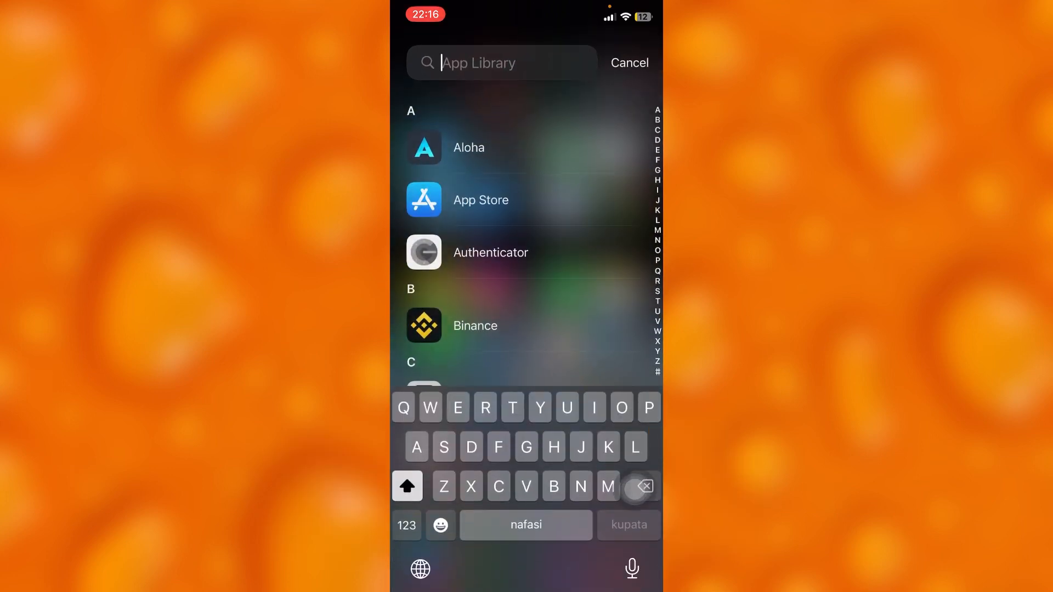
text(gmail)
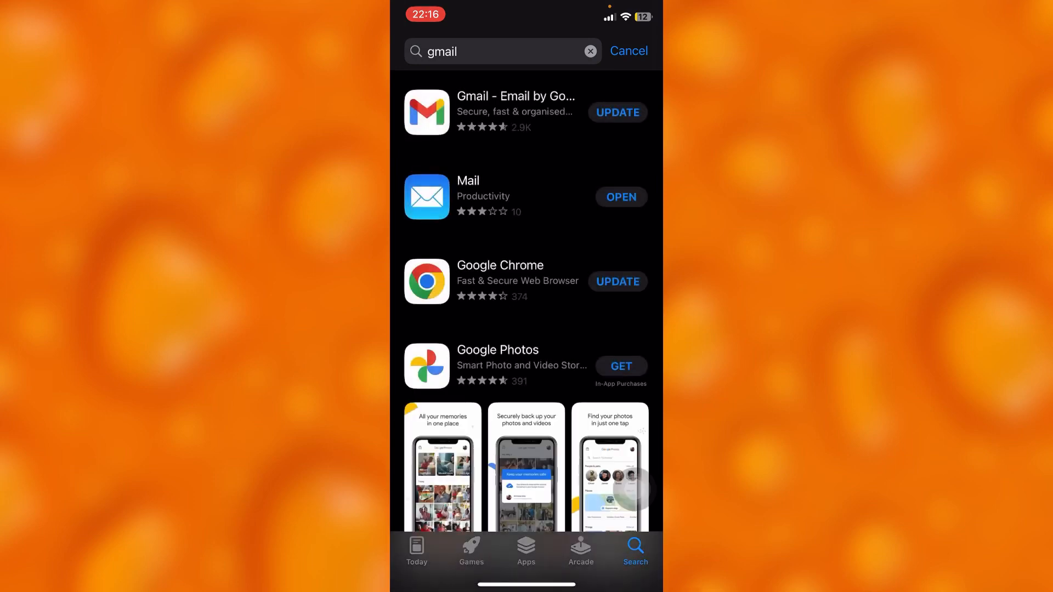
click(526, 106)
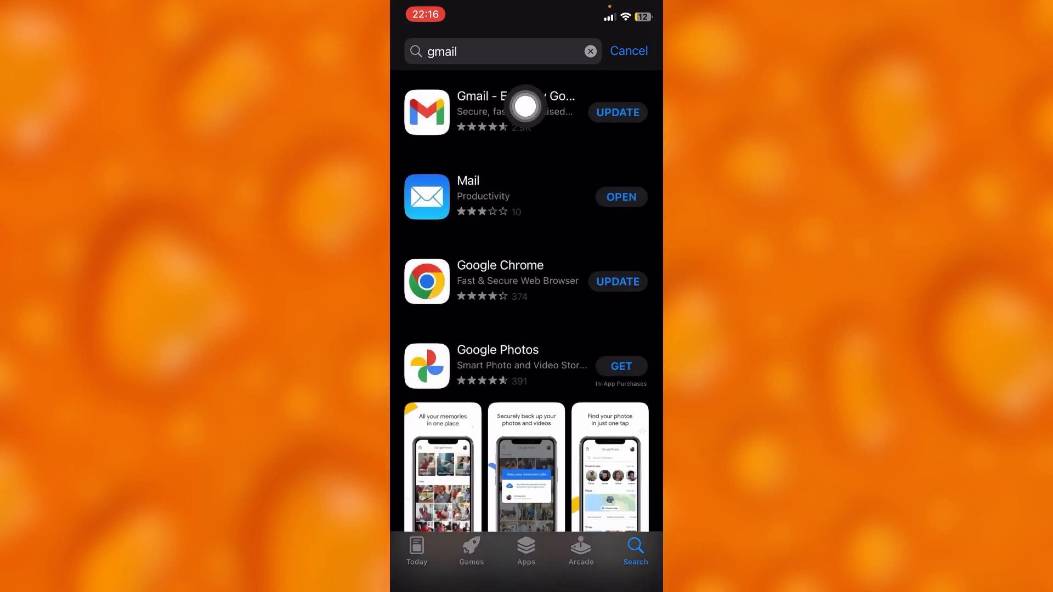
mouse_move(634, 299)
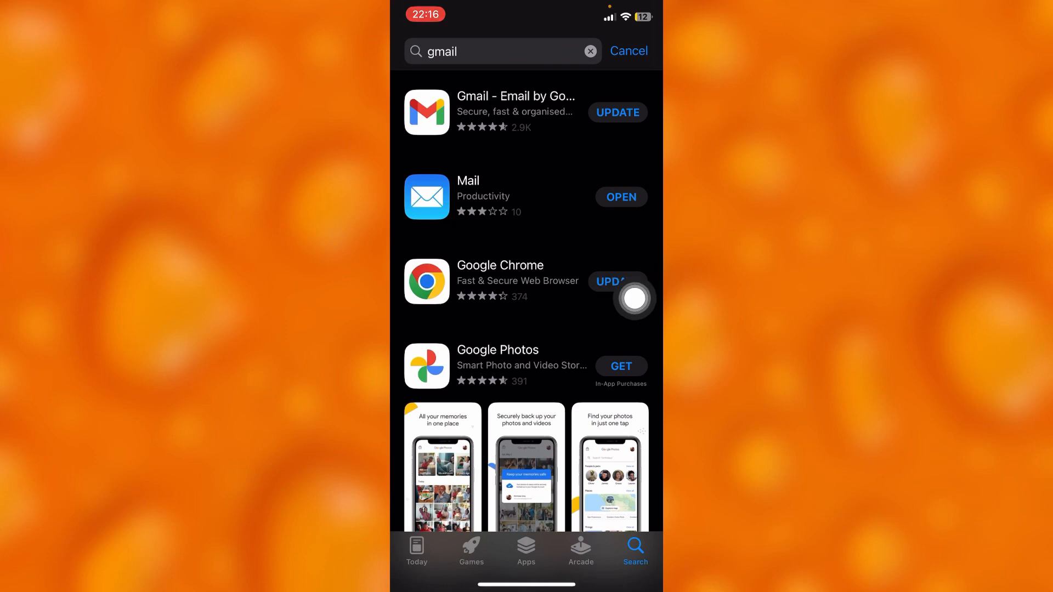
click(615, 111)
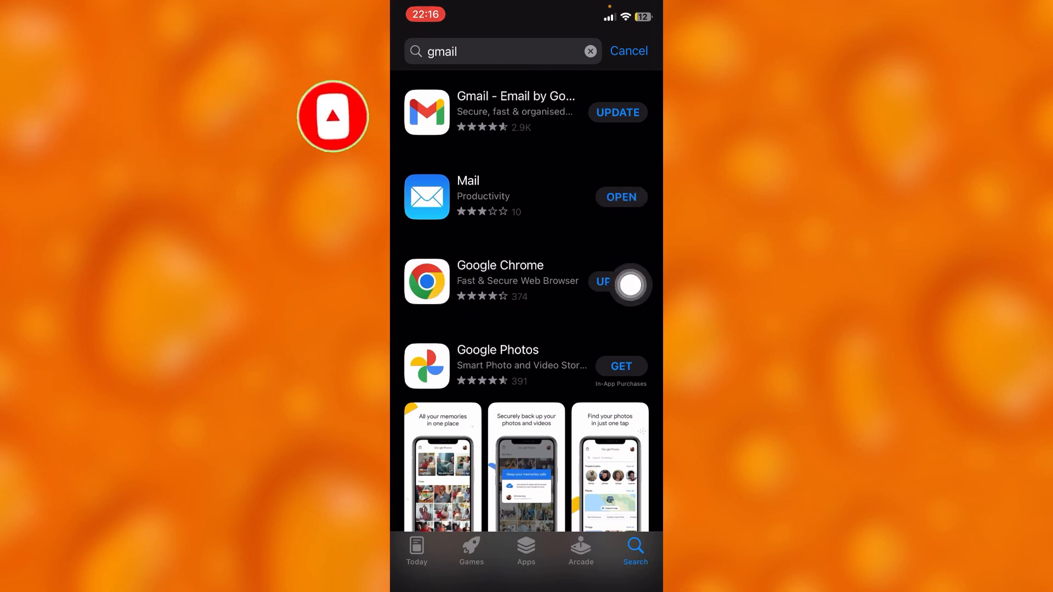
mouse_move(631, 166)
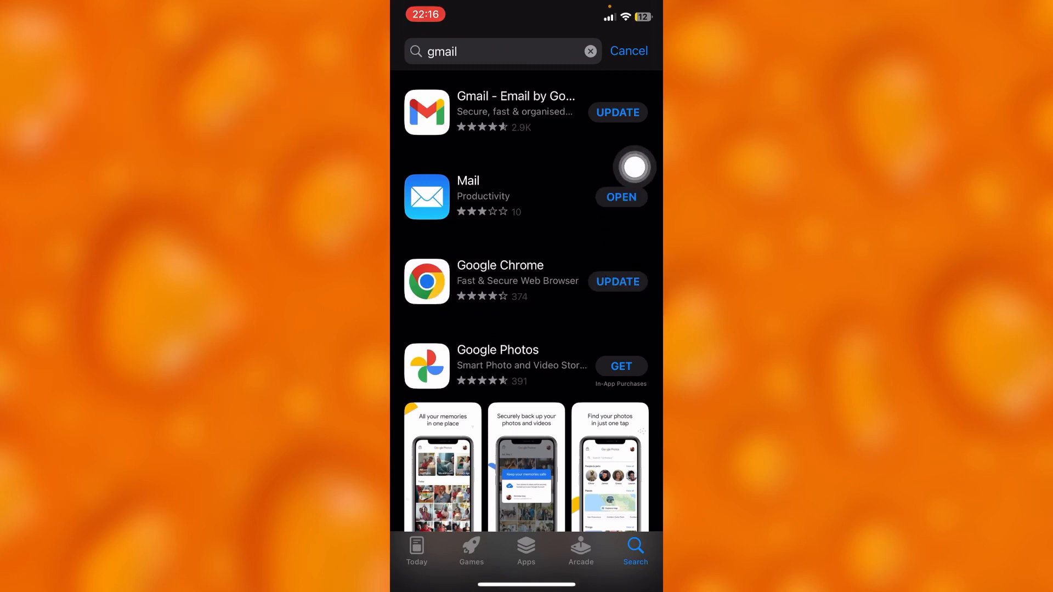